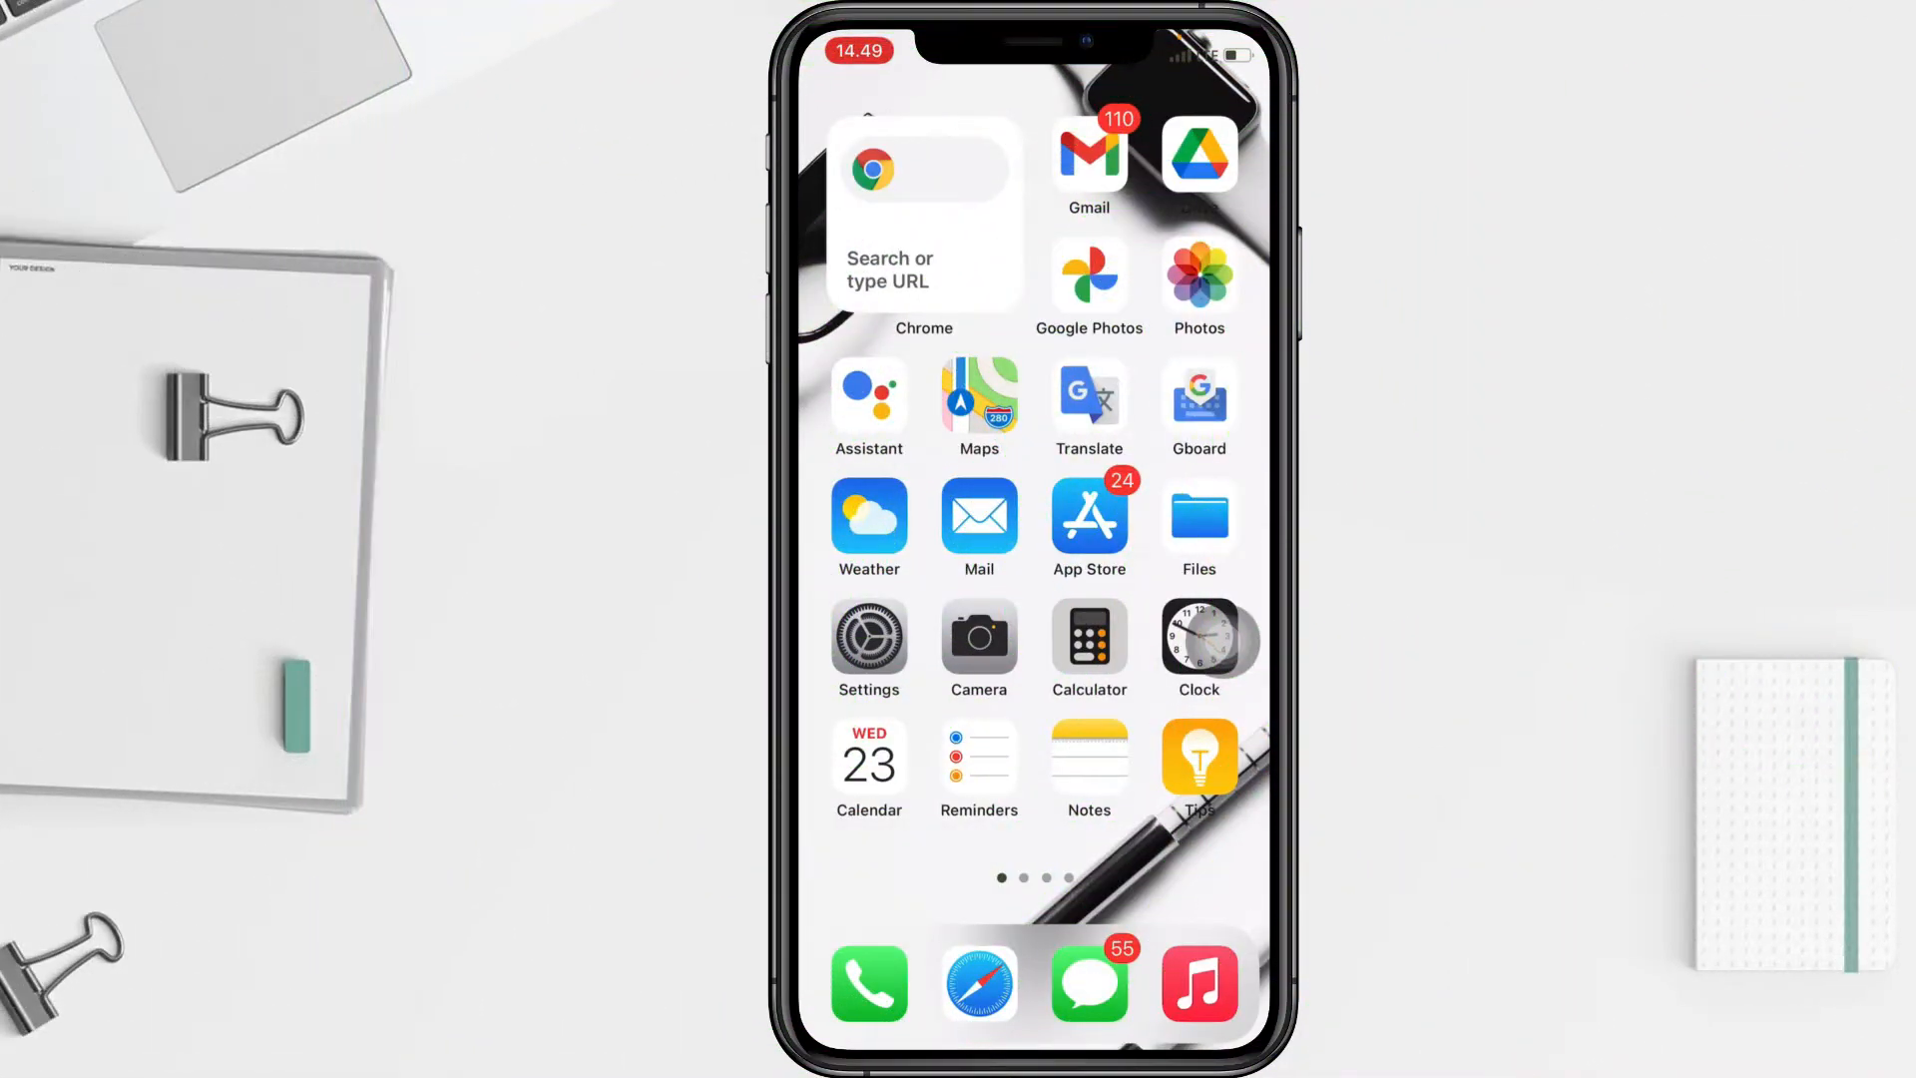
# Swipe to the home-screen page holding the dimmed Outlook app icon.
pyautogui.hscroll(-3)
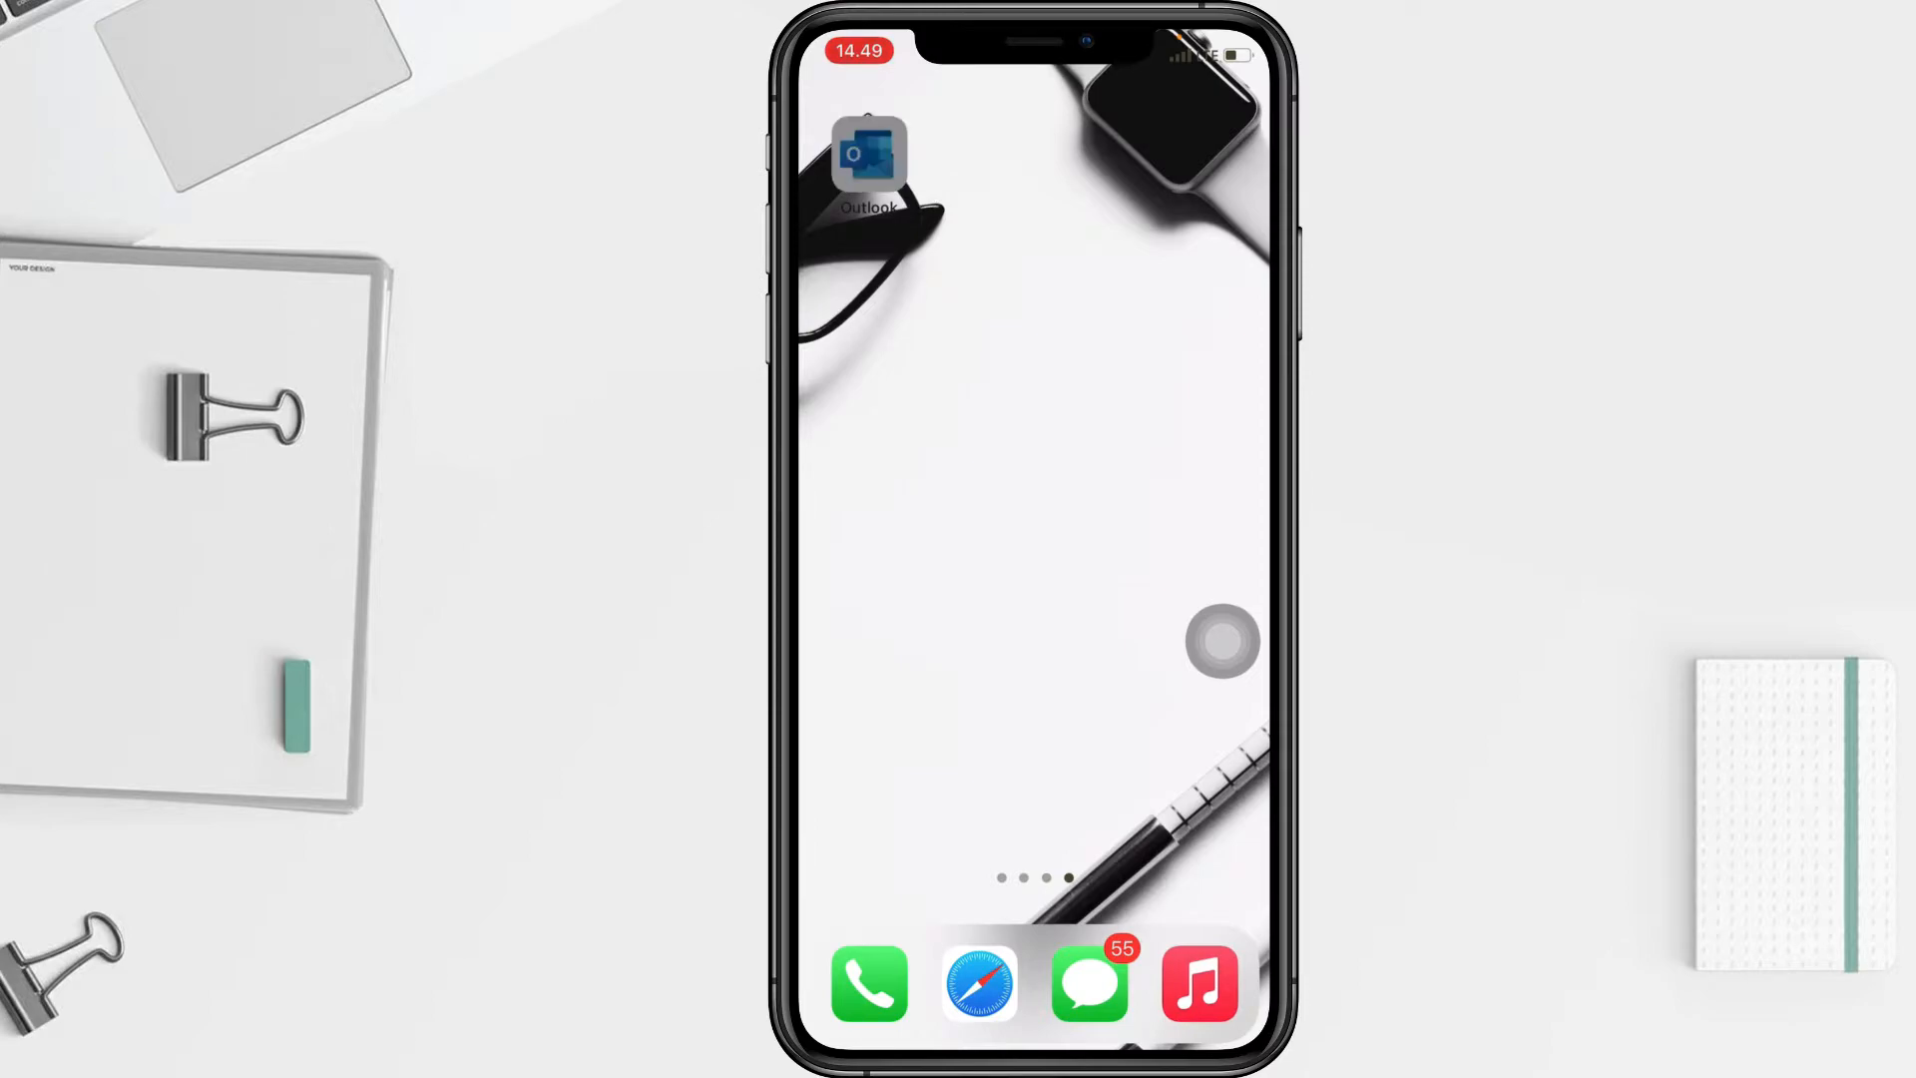
# In Outlook's Other inbox, delete the Outlook Team welcome email leaving 'Nothing Left to Read'.
pyautogui.click(868, 165)
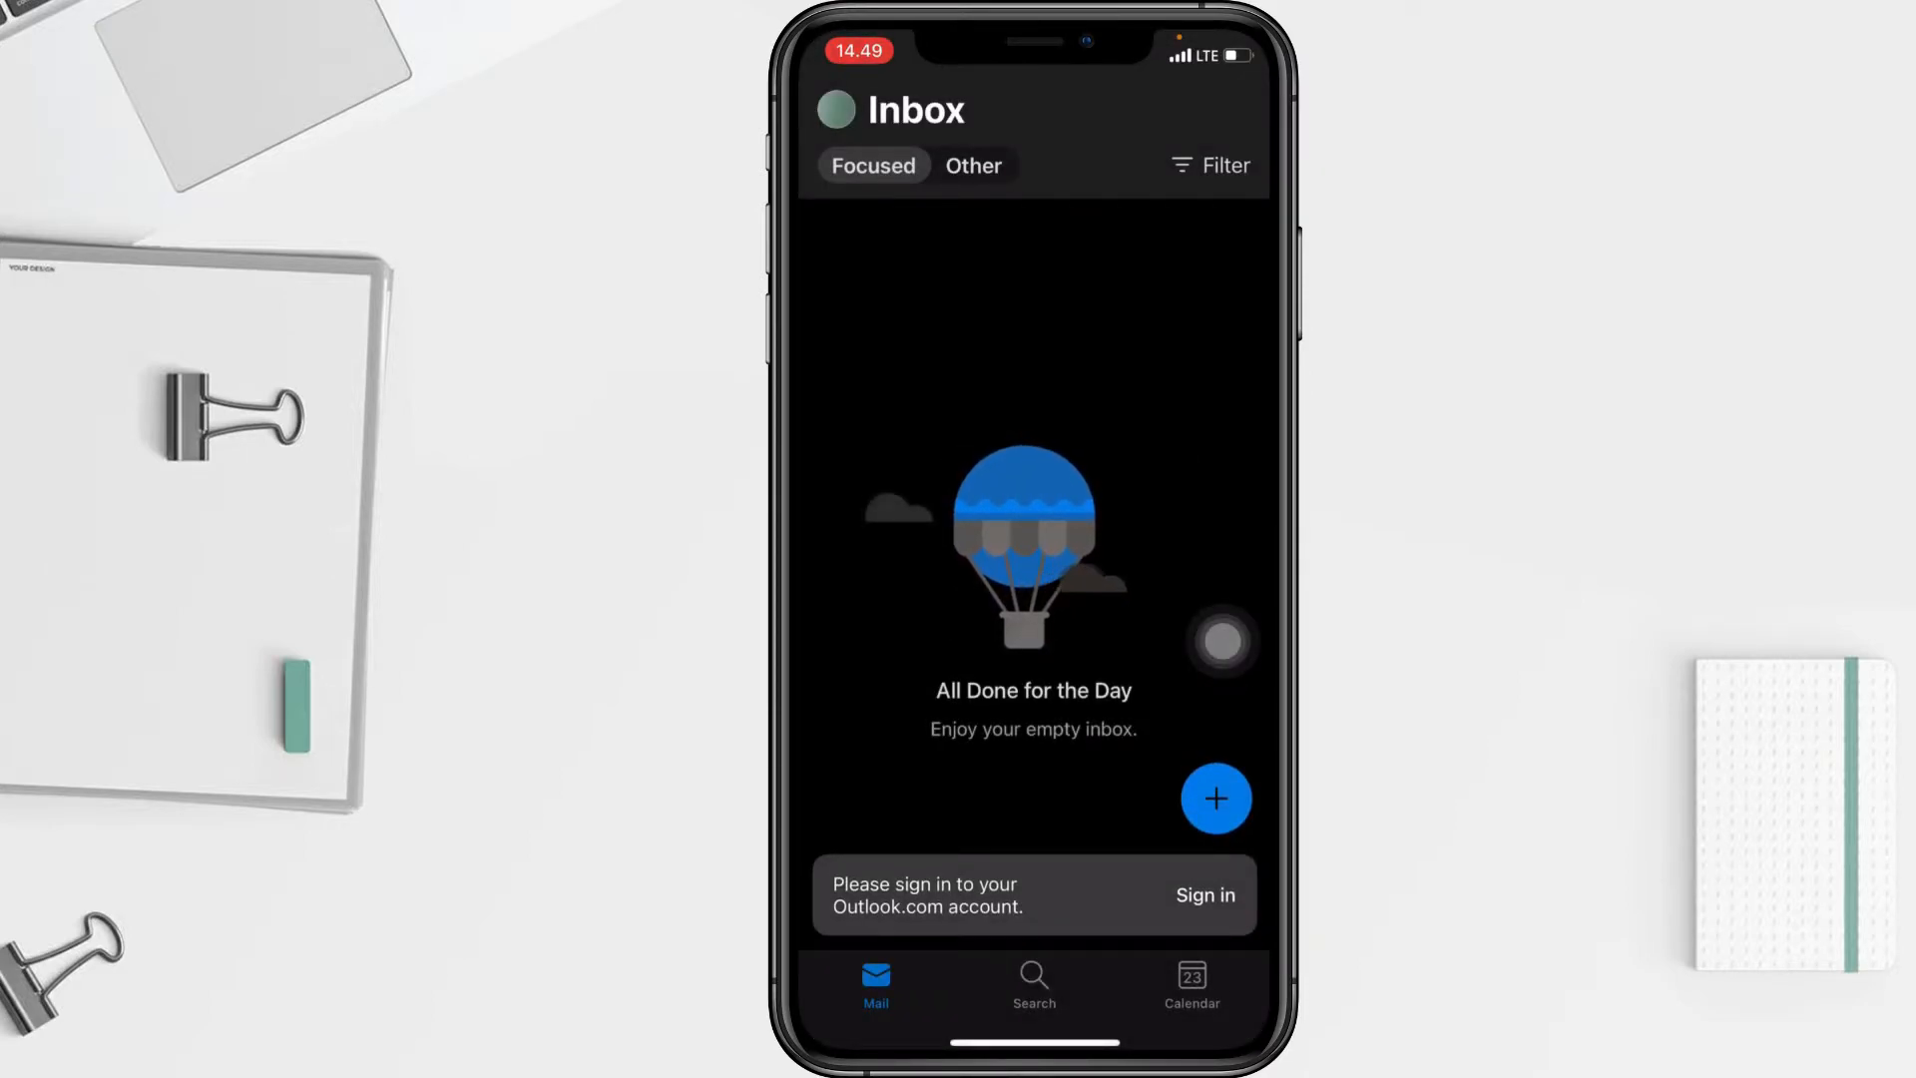
pyautogui.click(972, 166)
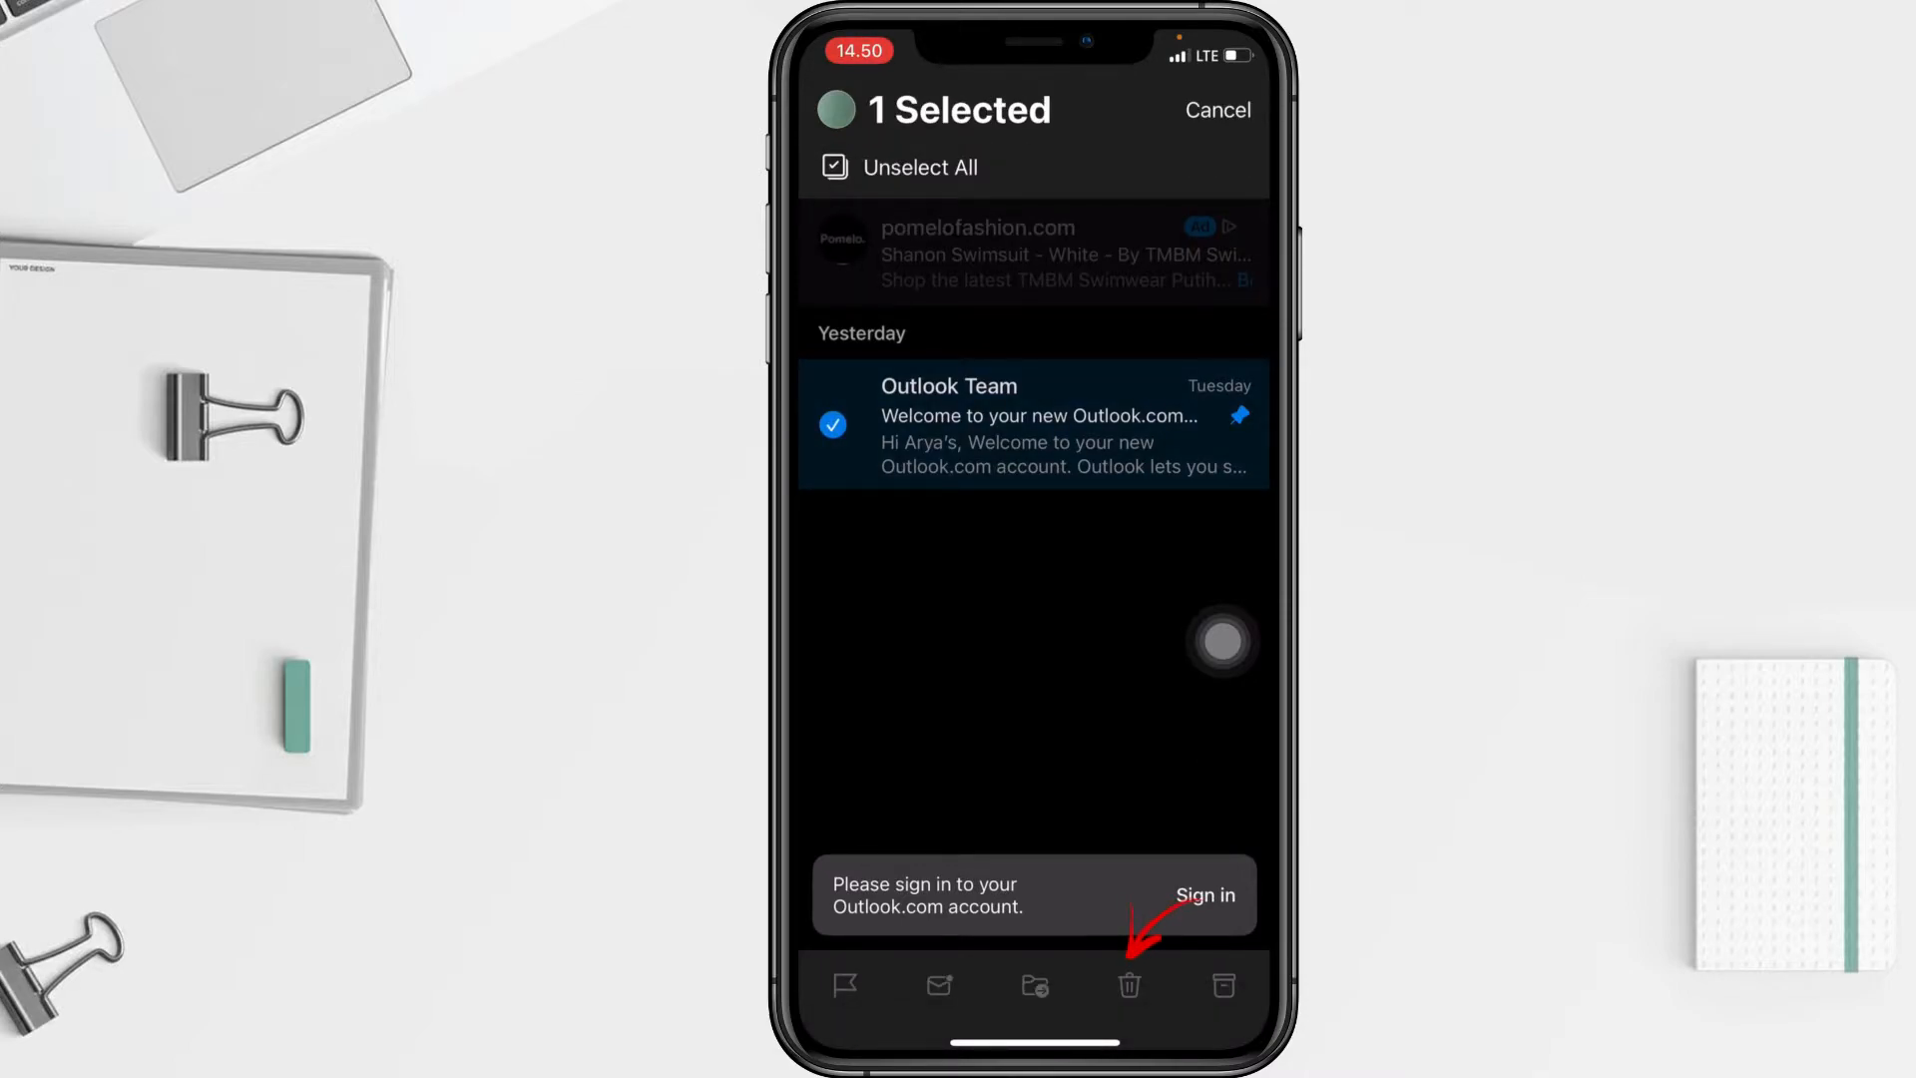
pyautogui.click(1128, 986)
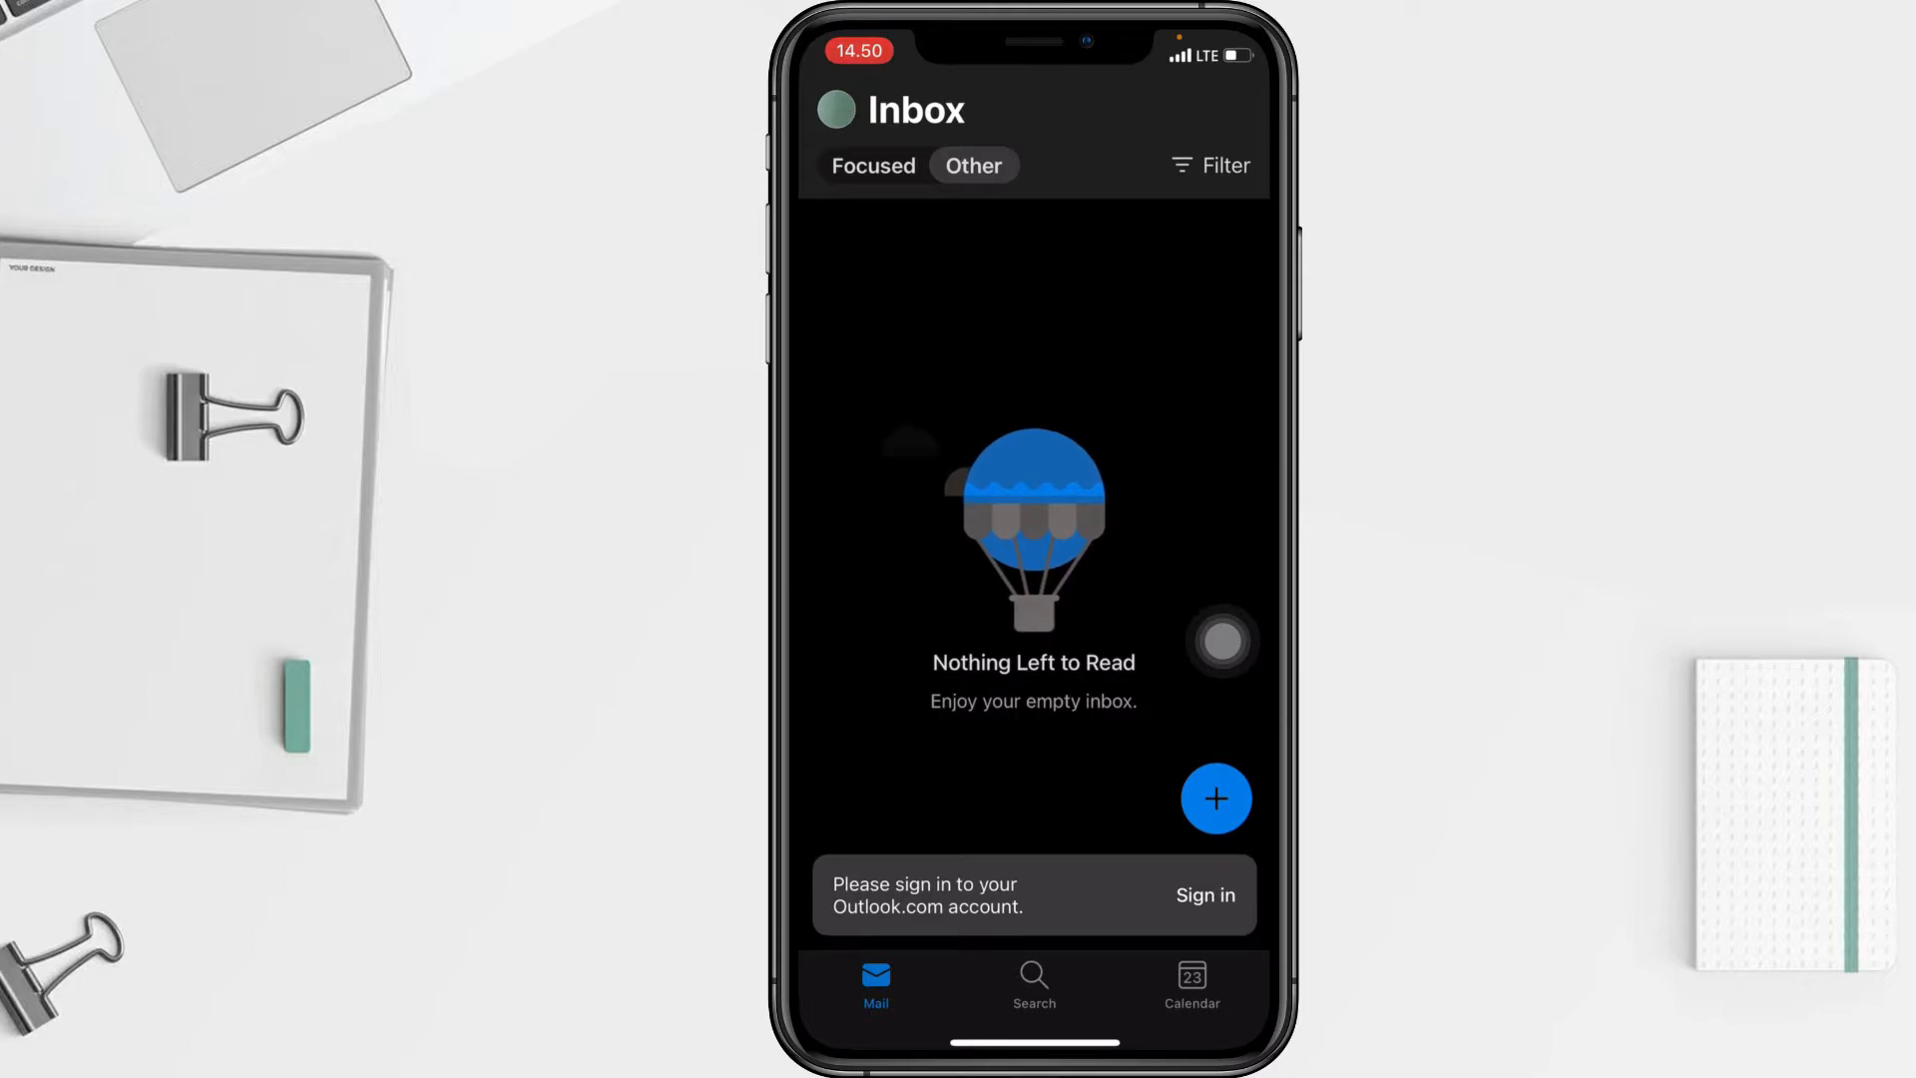
# Permanently delete the Outlook Team email from Deleted so it reads 'Nothing in Deleted'.
pyautogui.click(835, 110)
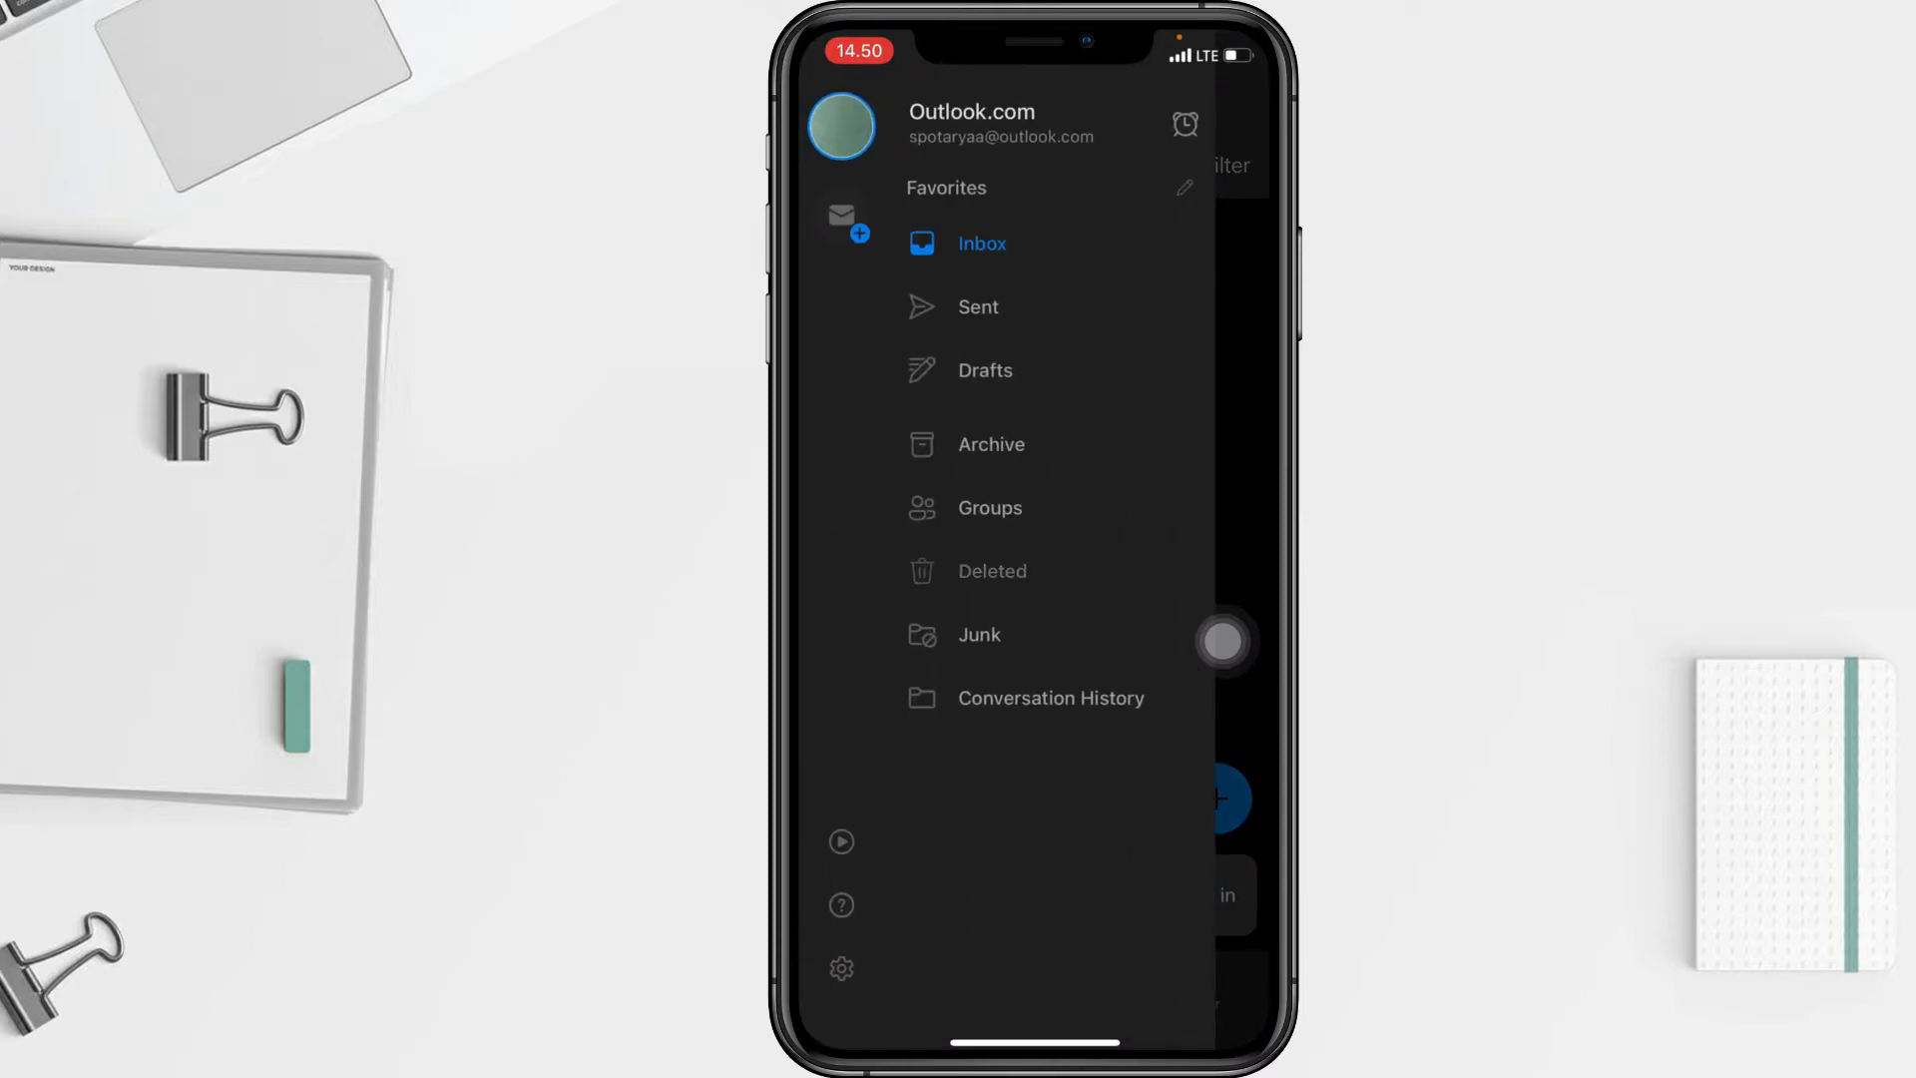
pyautogui.click(992, 571)
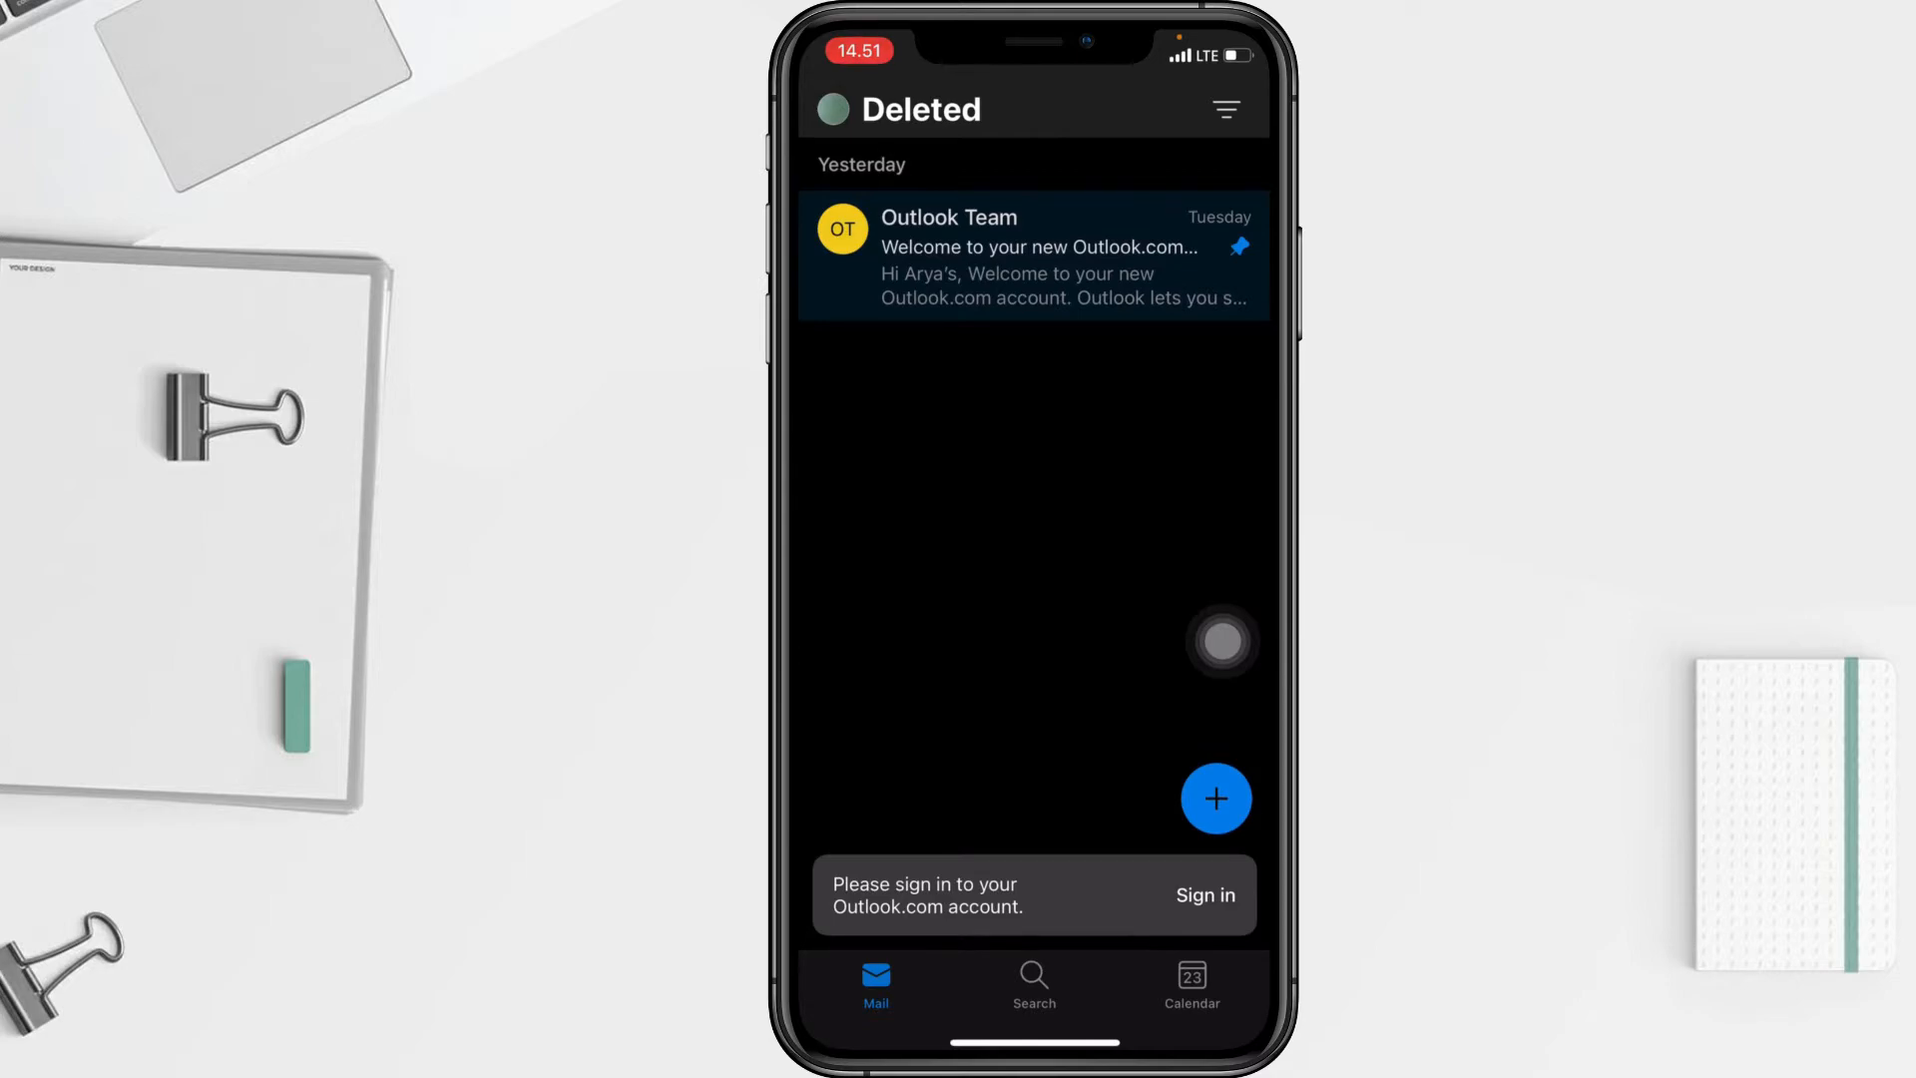
pyautogui.click(841, 229)
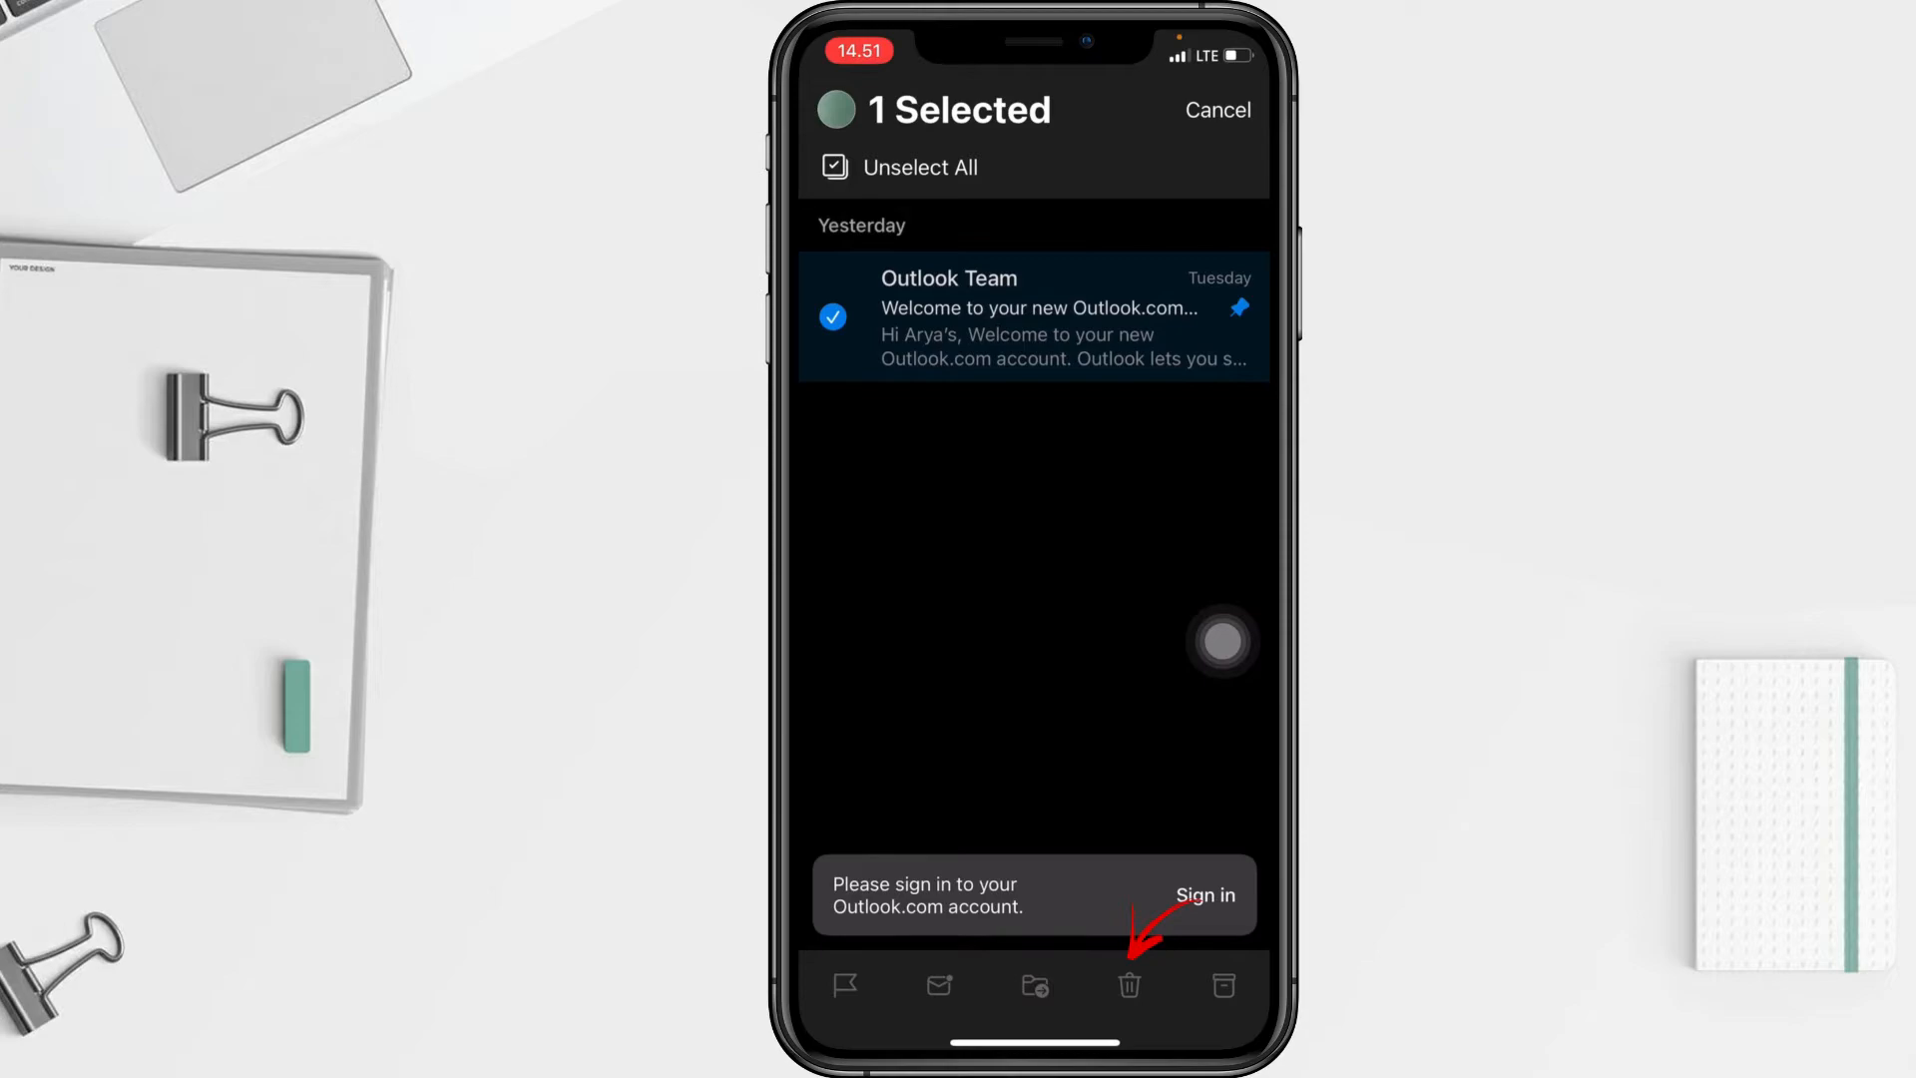
pyautogui.click(1128, 984)
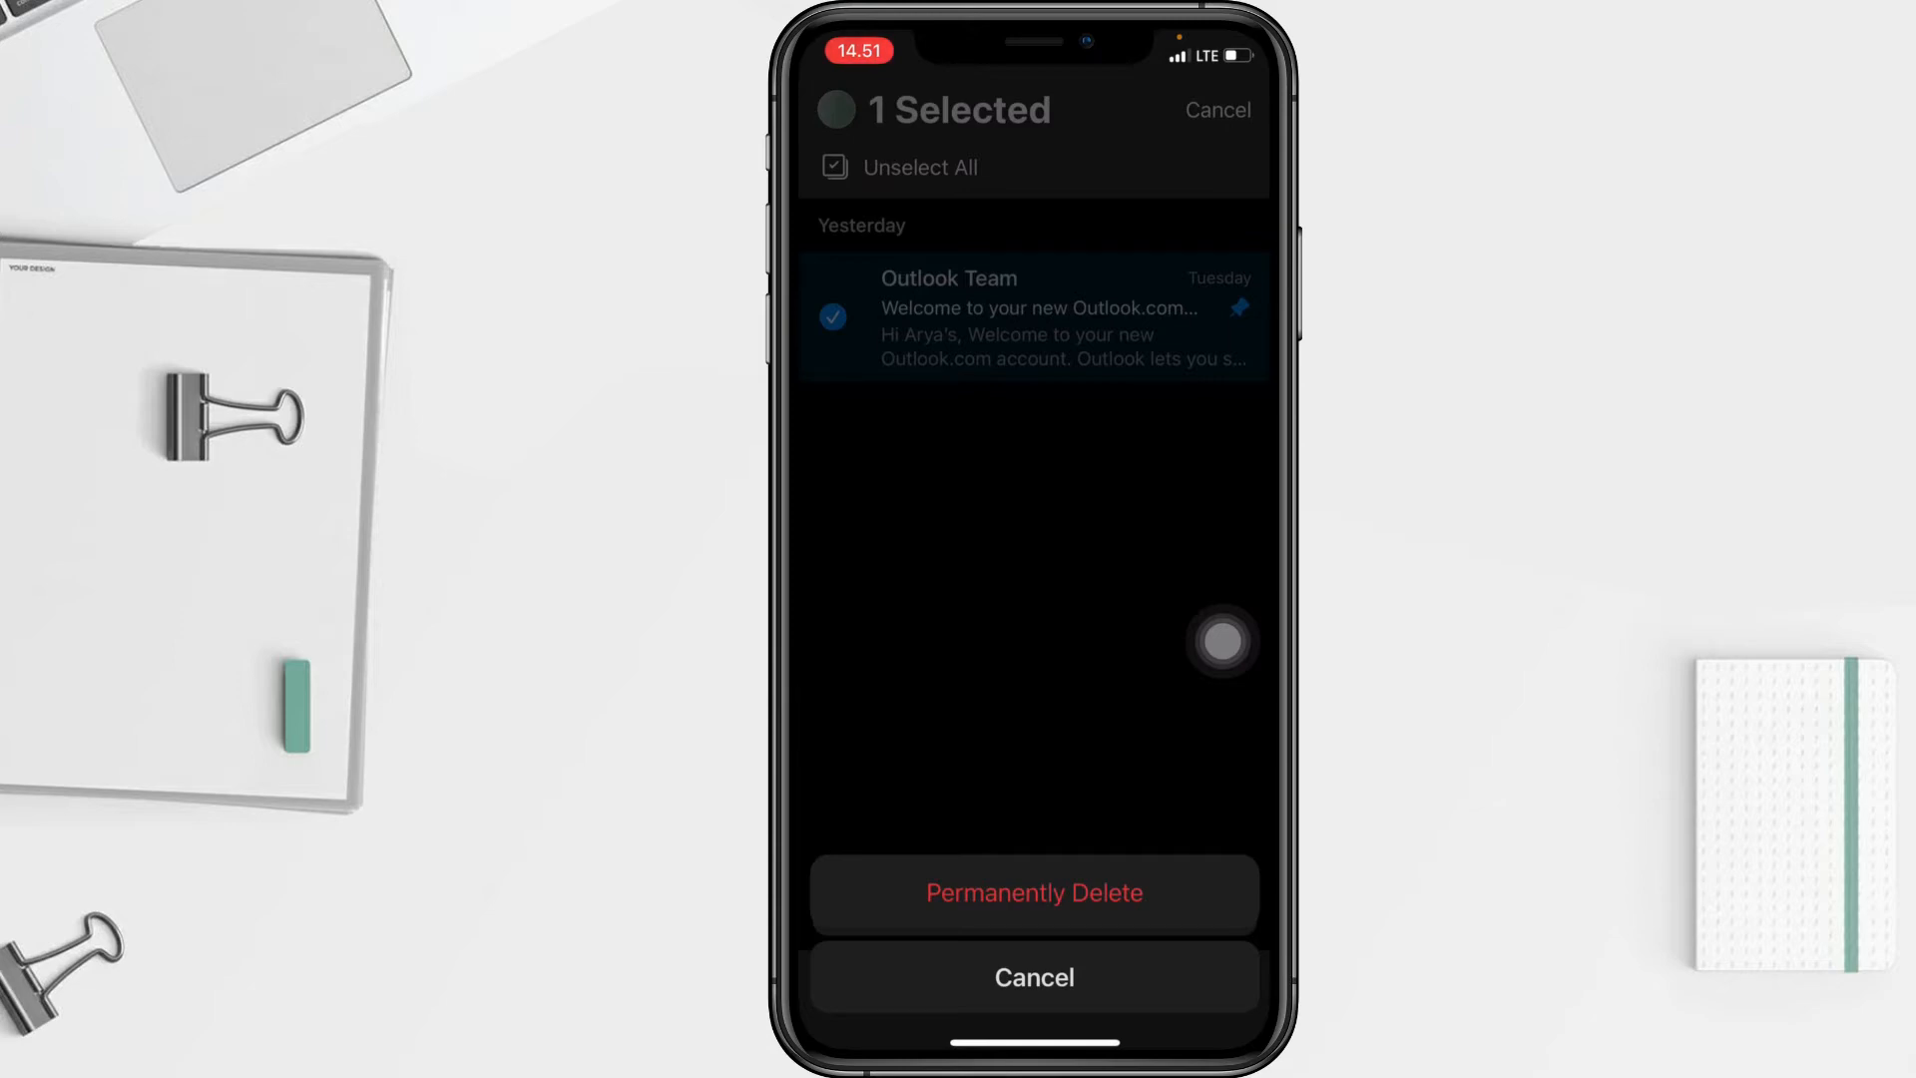
pyautogui.click(1032, 892)
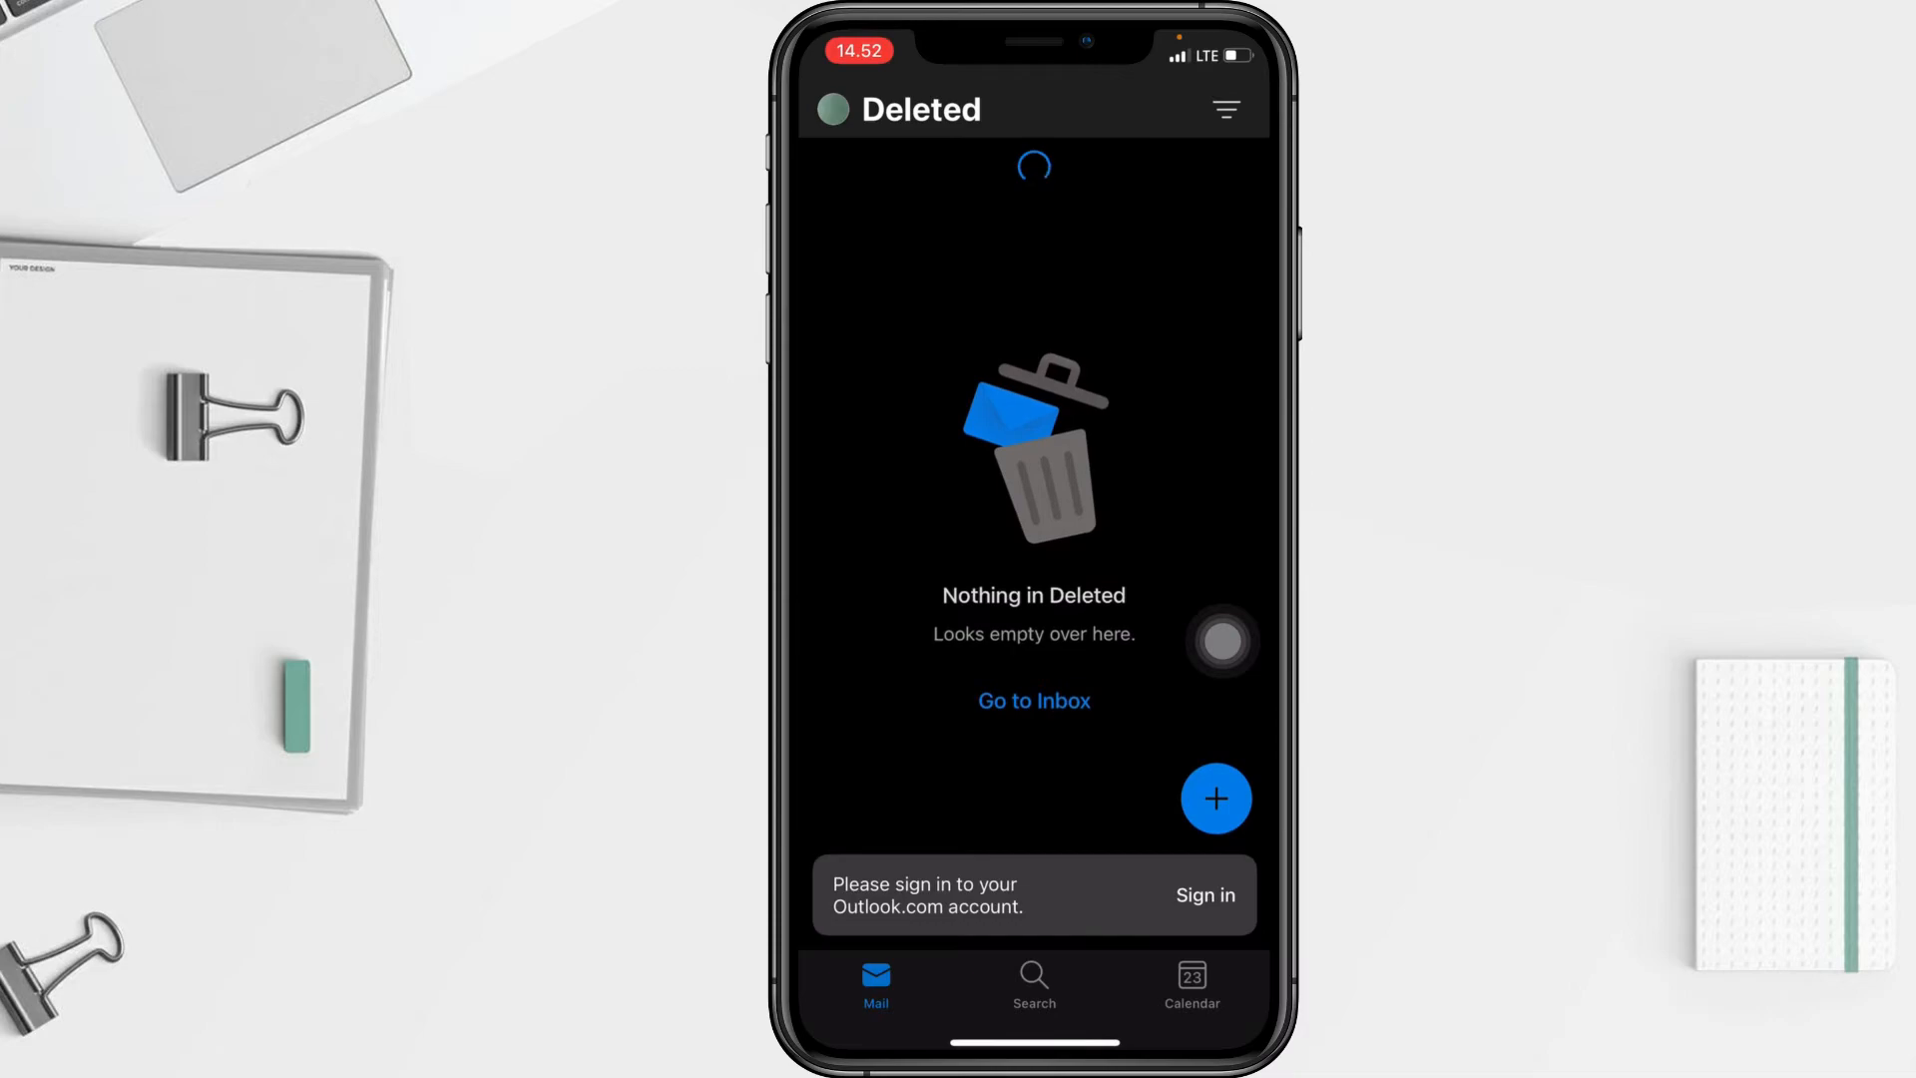
pyautogui.click(830, 108)
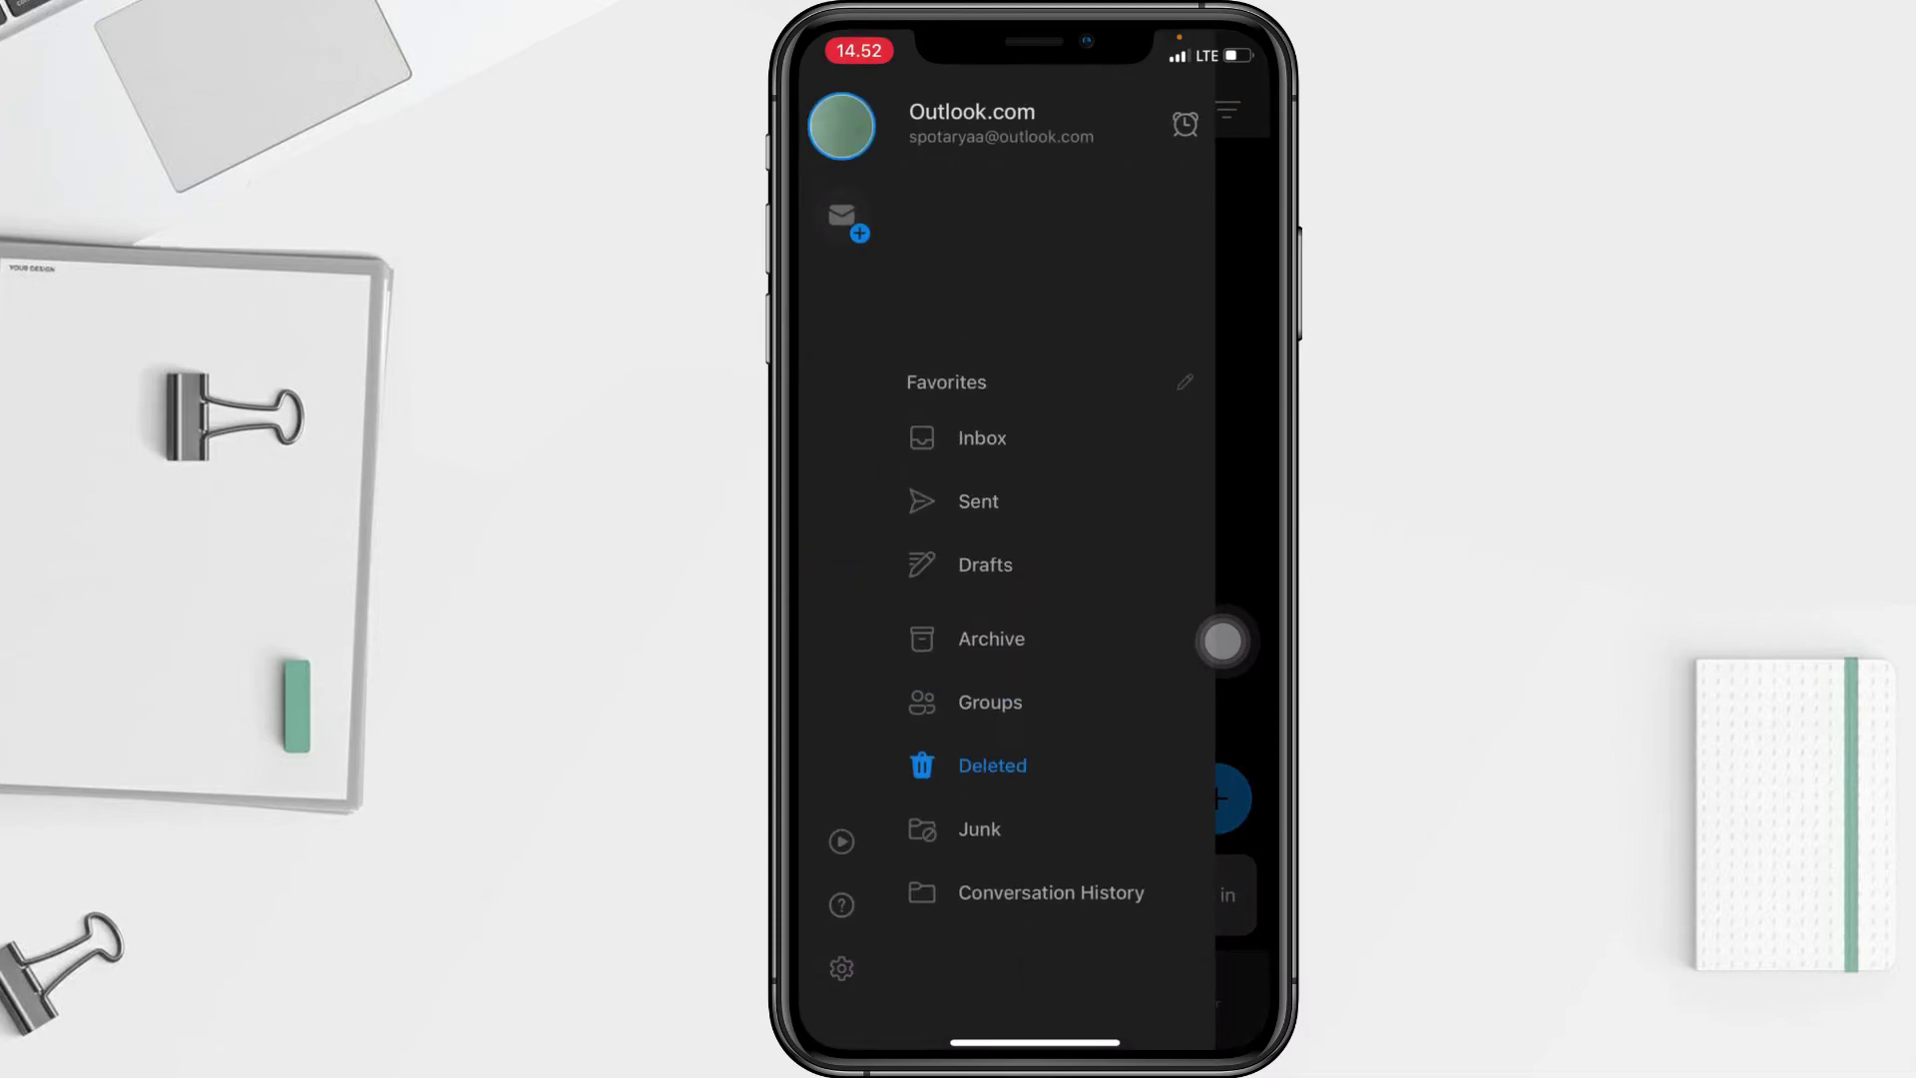